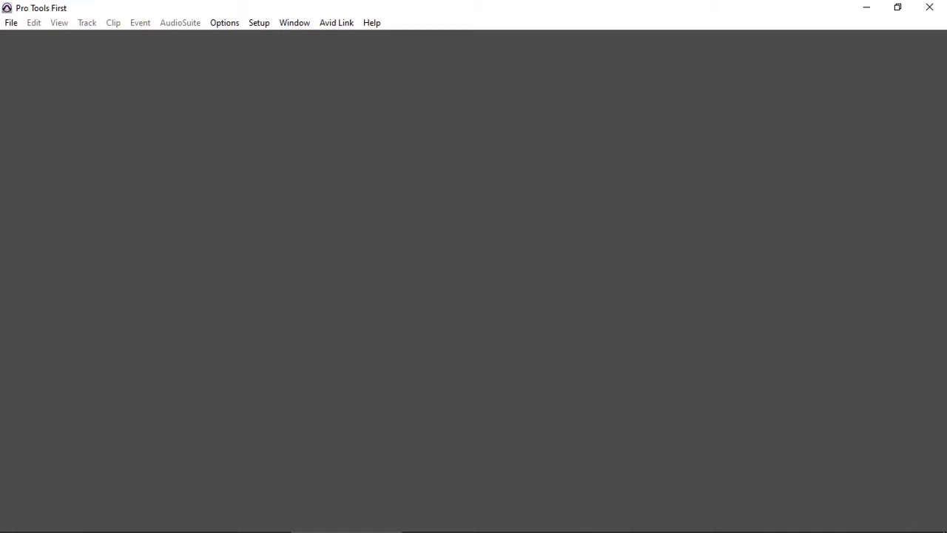
Show the File > Open Recent list with Demo Song 2, Podcasting and Funk, then close the Dashboard.
left_click(373, 22)
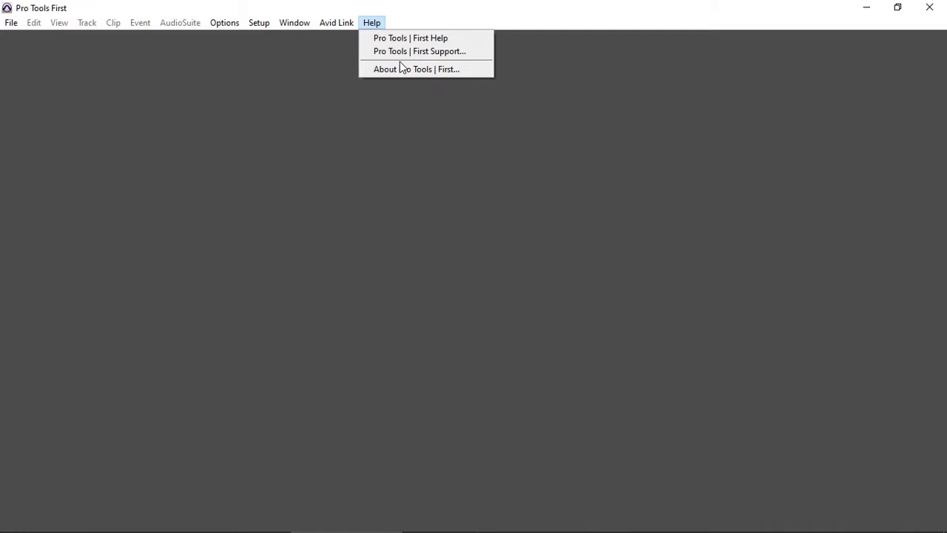
left_click(416, 69)
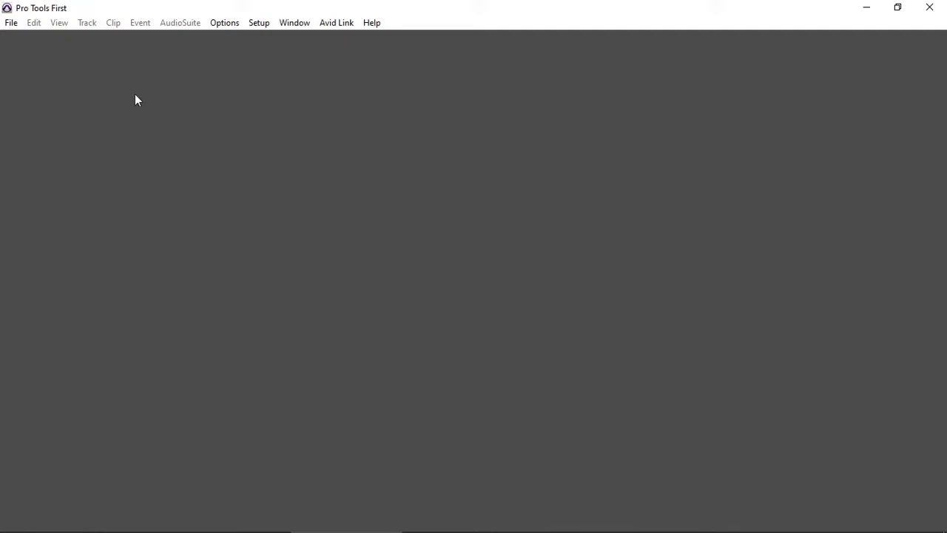
left_click(12, 23)
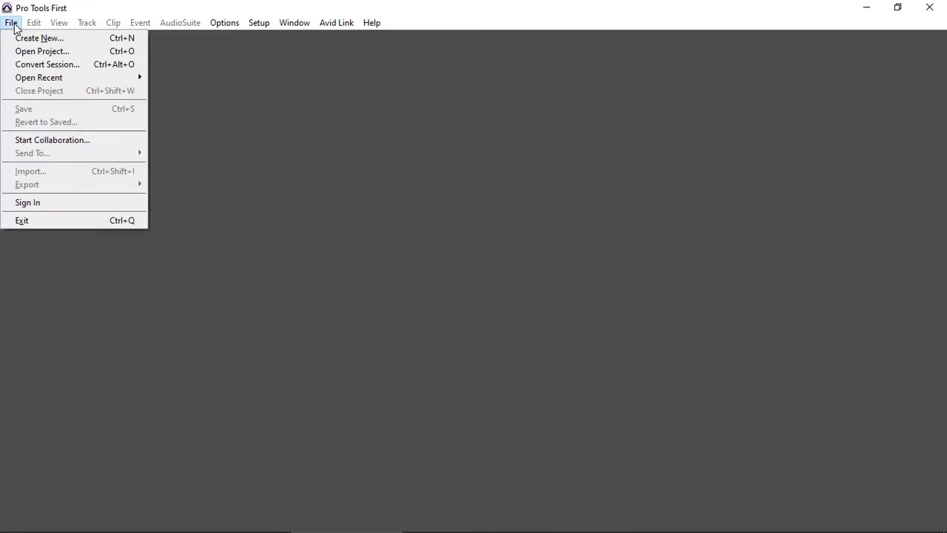
mouse_move(53, 139)
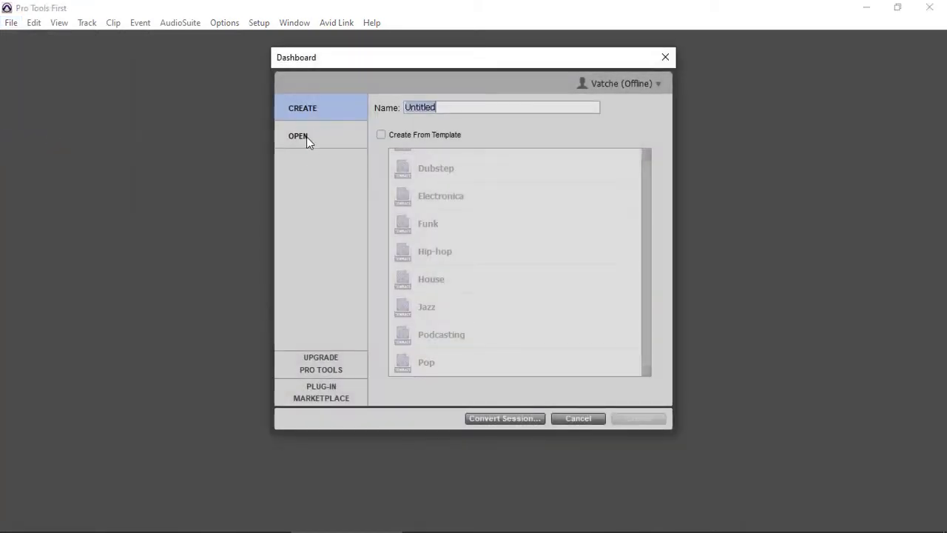
left_click(299, 136)
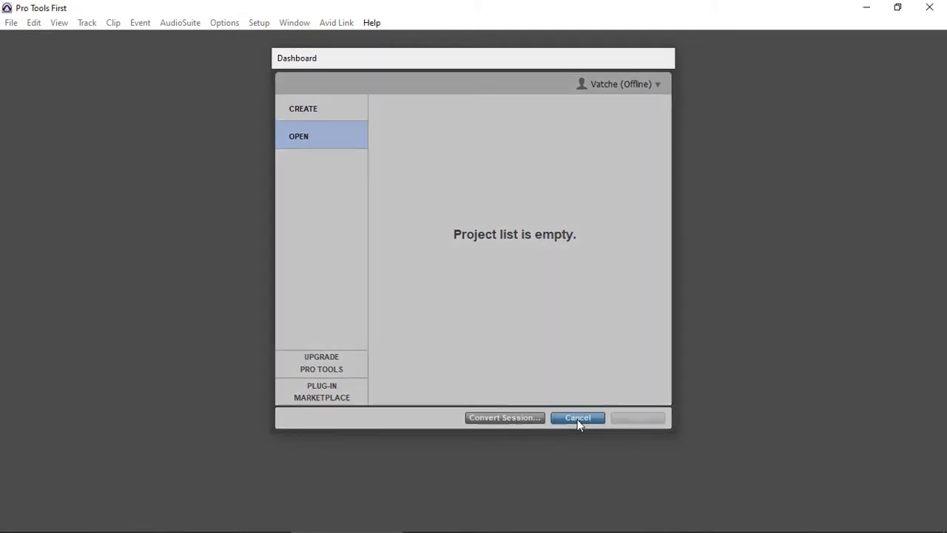
left_click(12, 25)
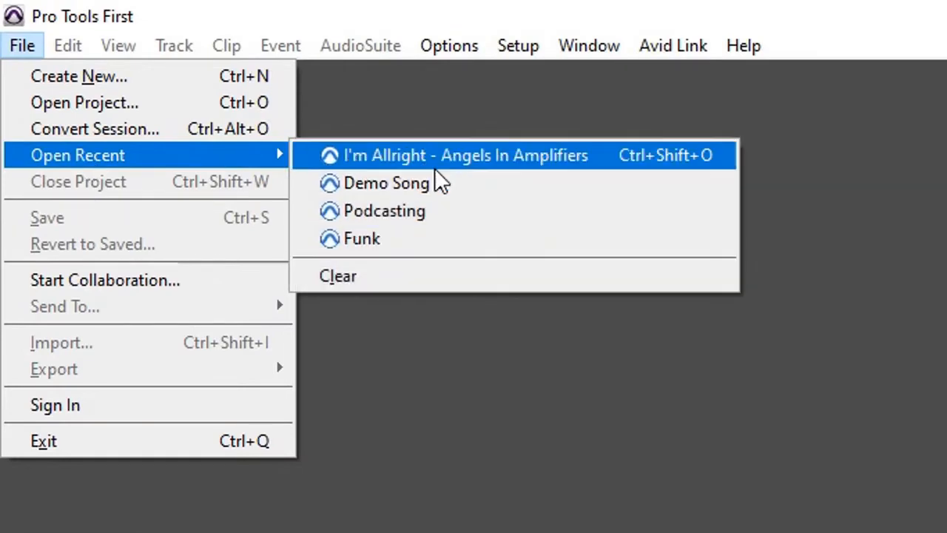
mouse_move(411, 239)
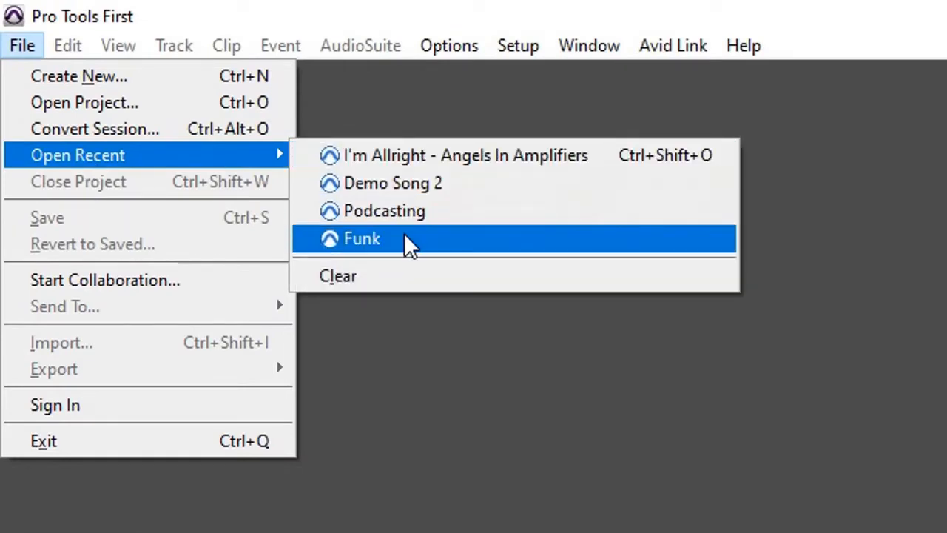
mouse_move(429, 238)
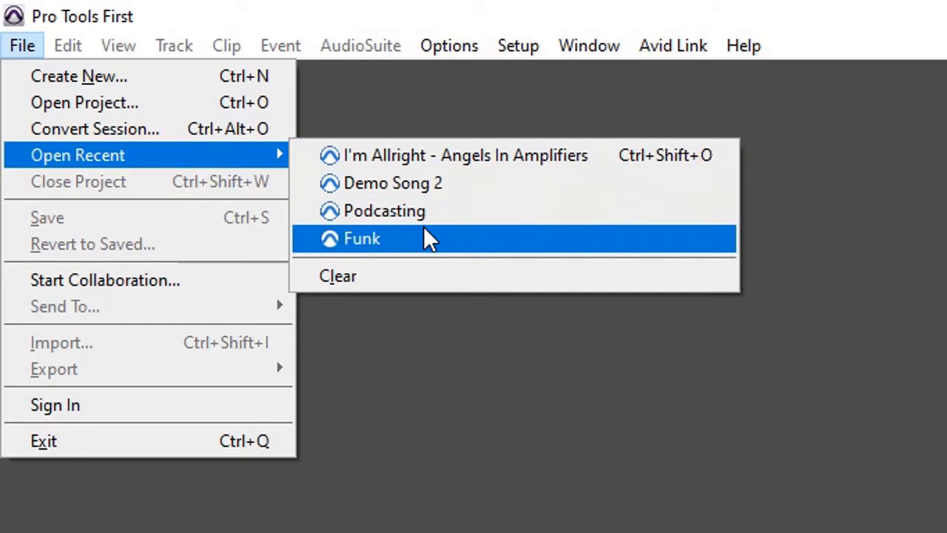
mouse_move(465, 156)
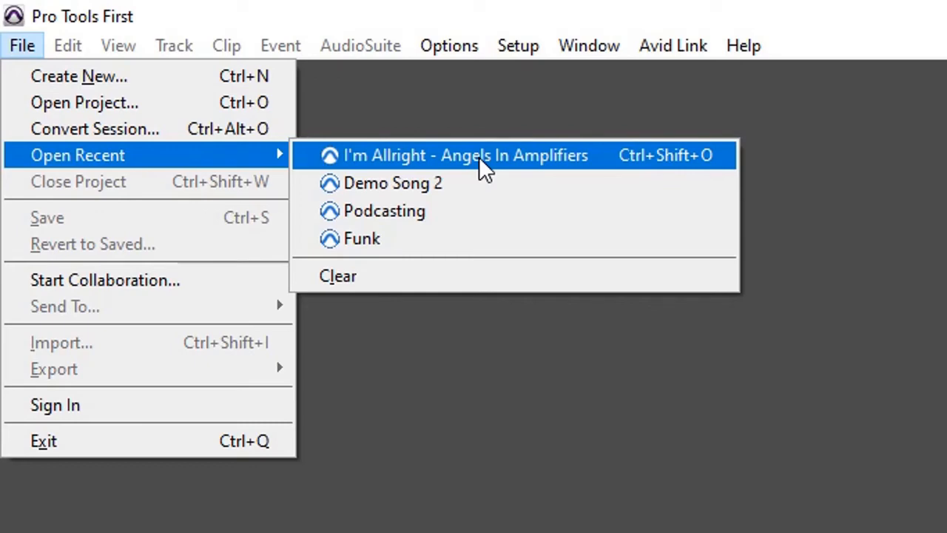
Attempt to open 'I'm Allright - Angels In Amplifiers' and acknowledge the wrong-document-type error.
left_click(465, 155)
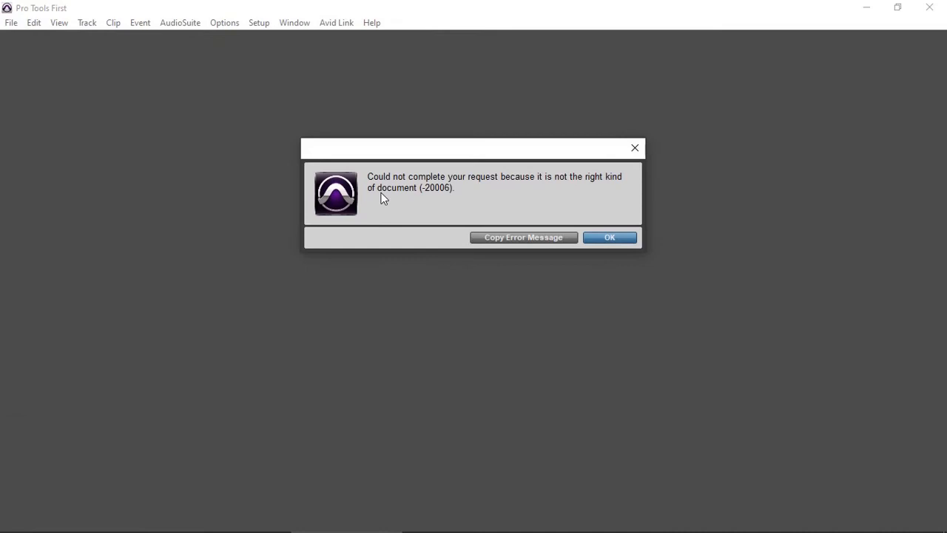
mouse_move(610, 244)
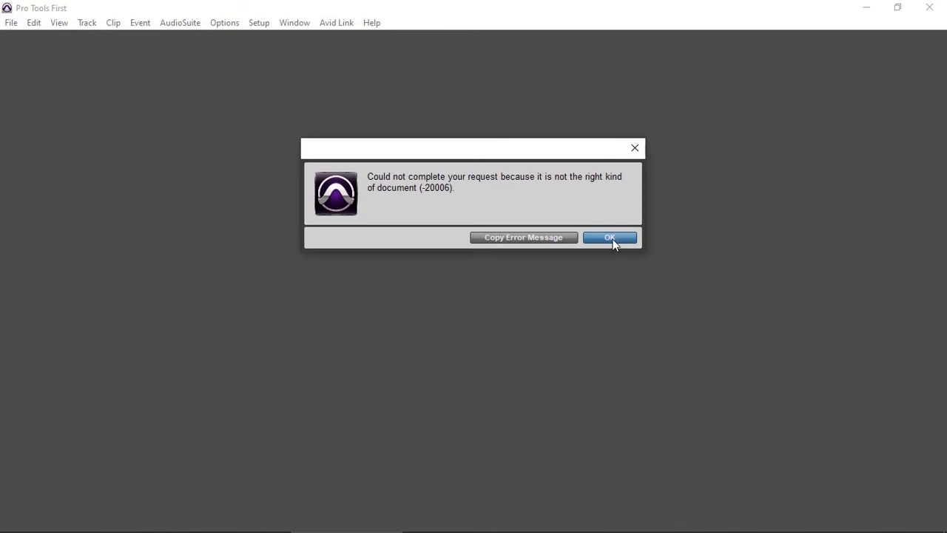
left_click(11, 22)
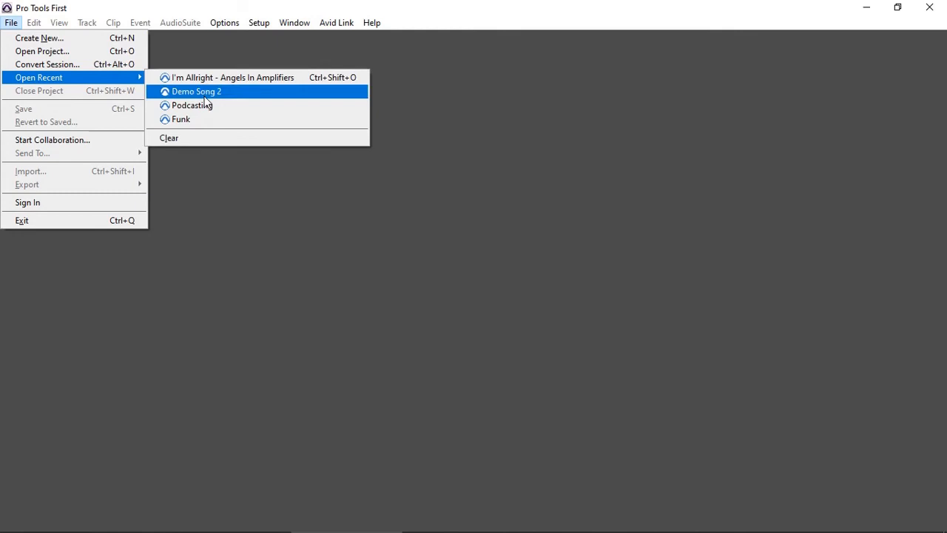
mouse_move(222, 77)
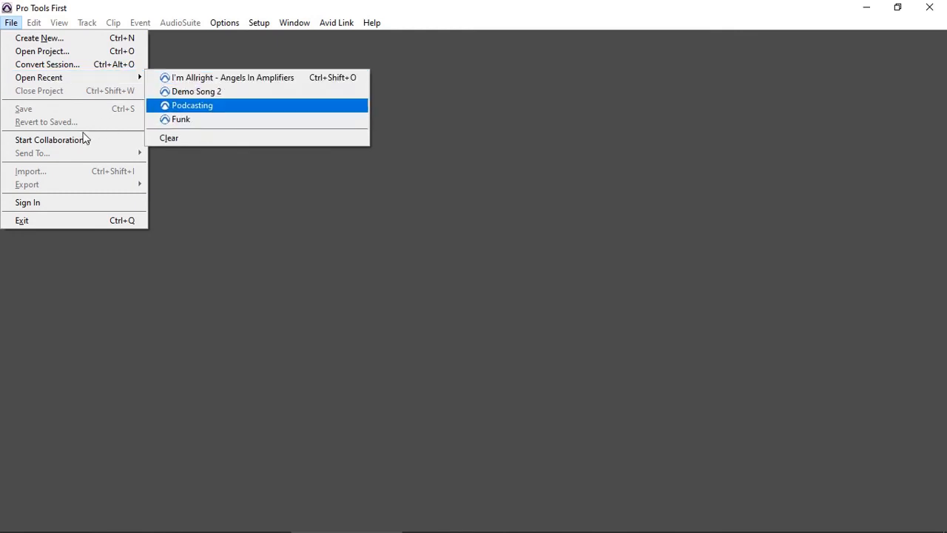
left_click(41, 50)
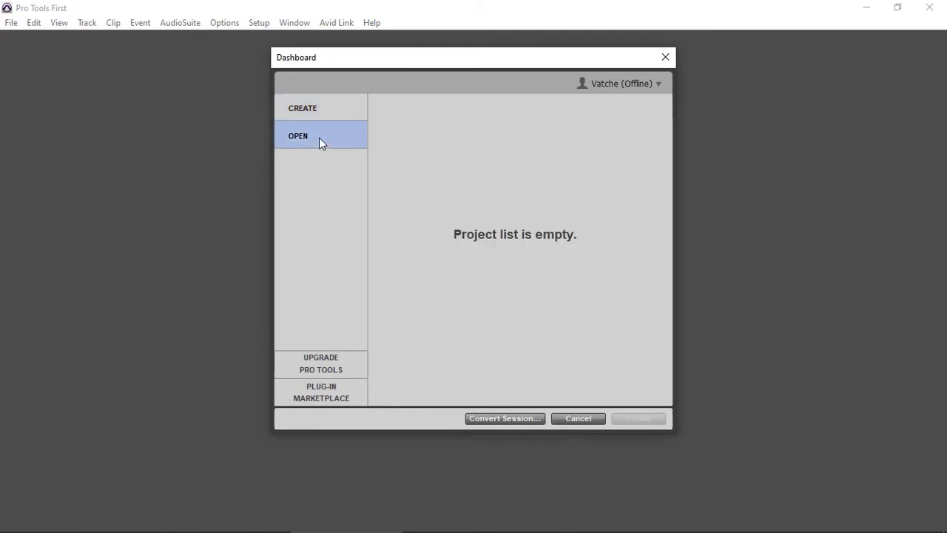
mouse_move(472, 263)
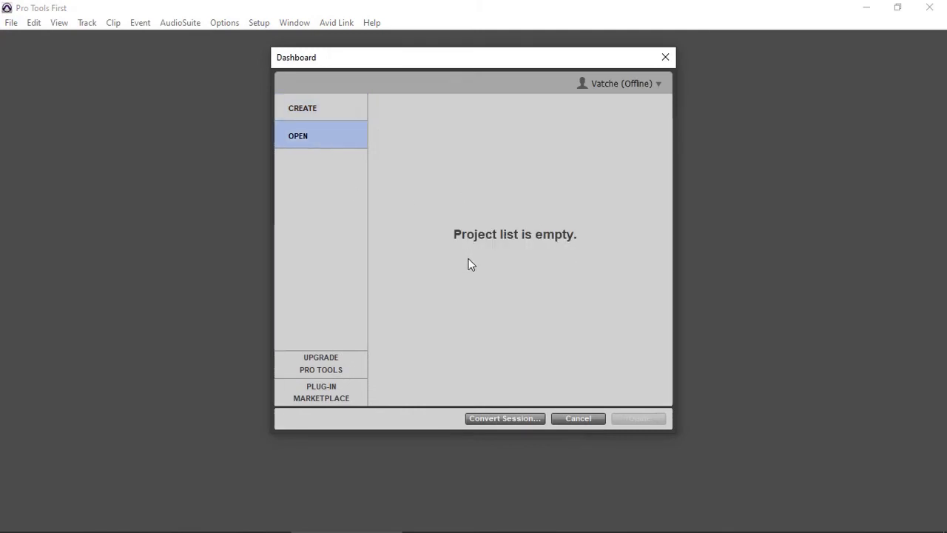
mouse_move(606, 87)
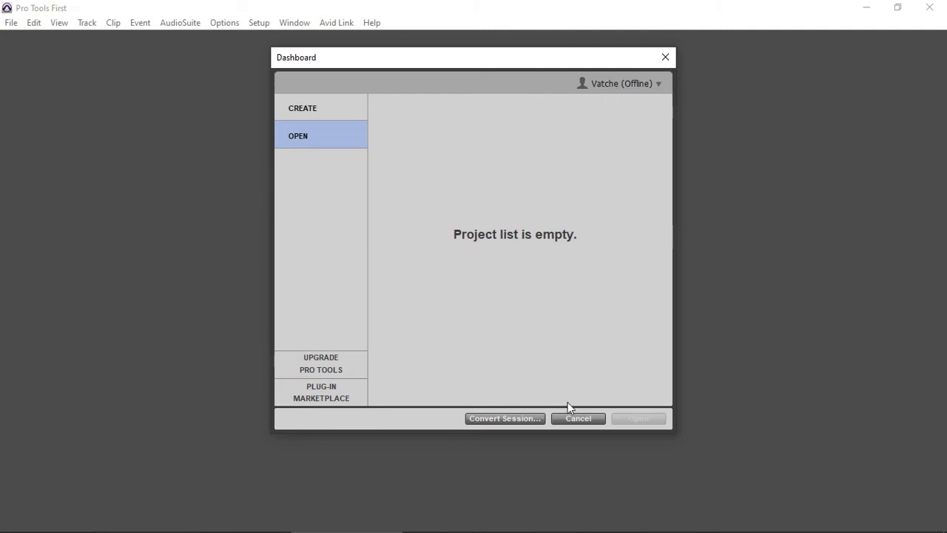
left_click(12, 23)
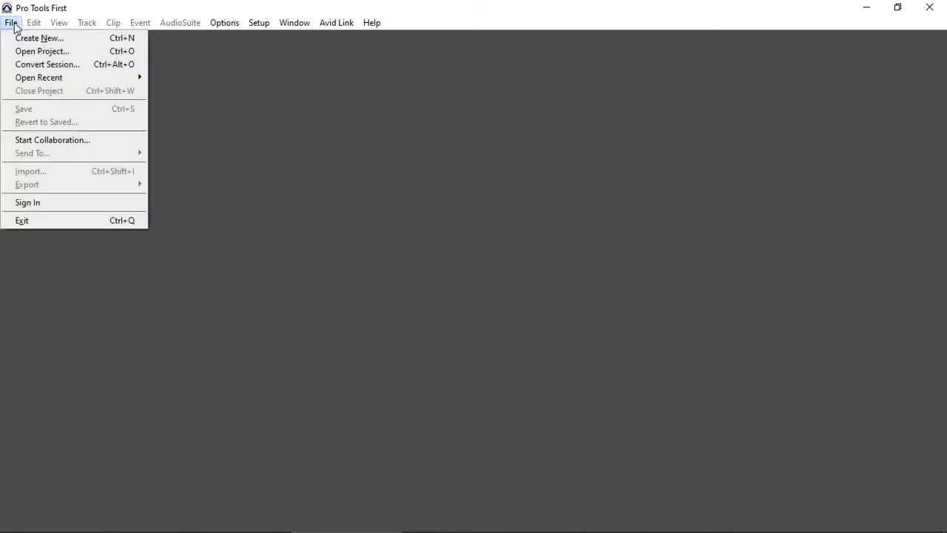
mouse_move(53, 139)
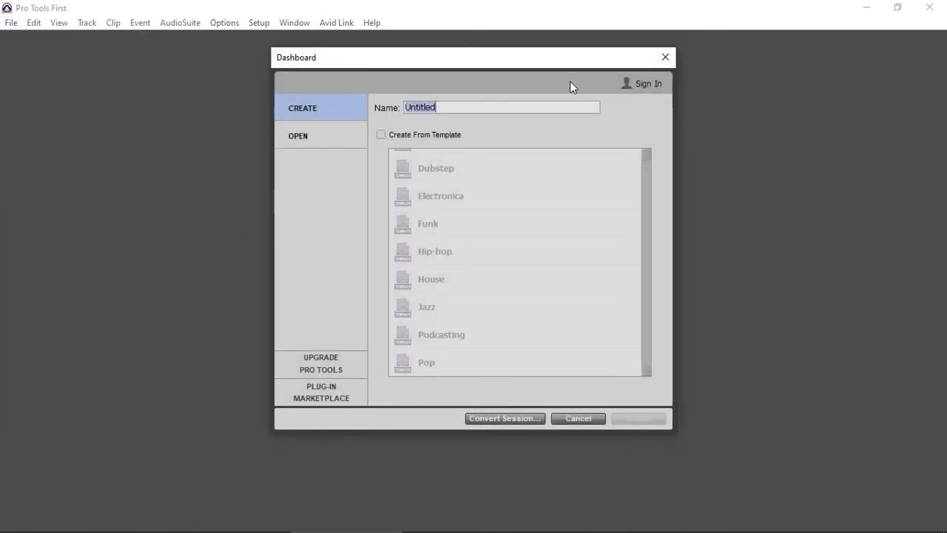
Attempt Sign In from the Dashboard and acknowledge the connect-to-internet notice.
left_click(648, 83)
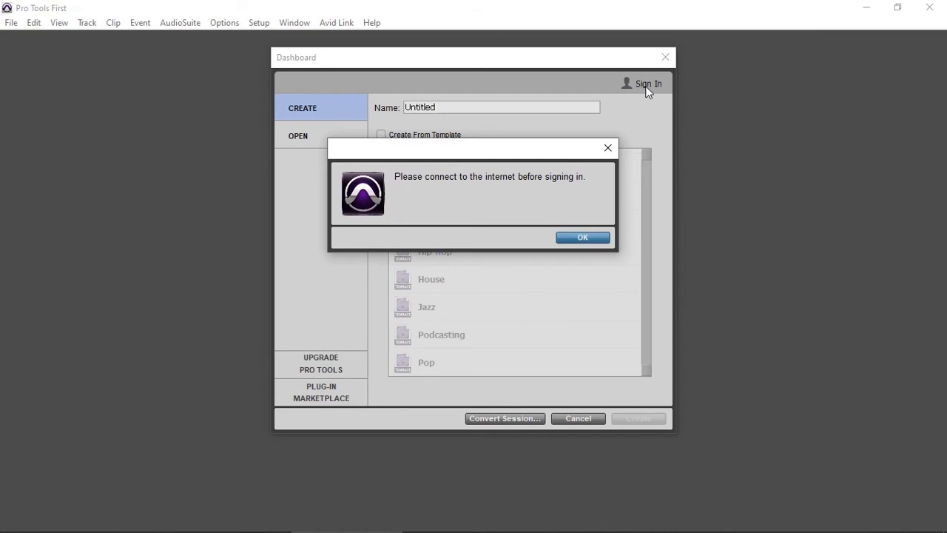
left_click(583, 237)
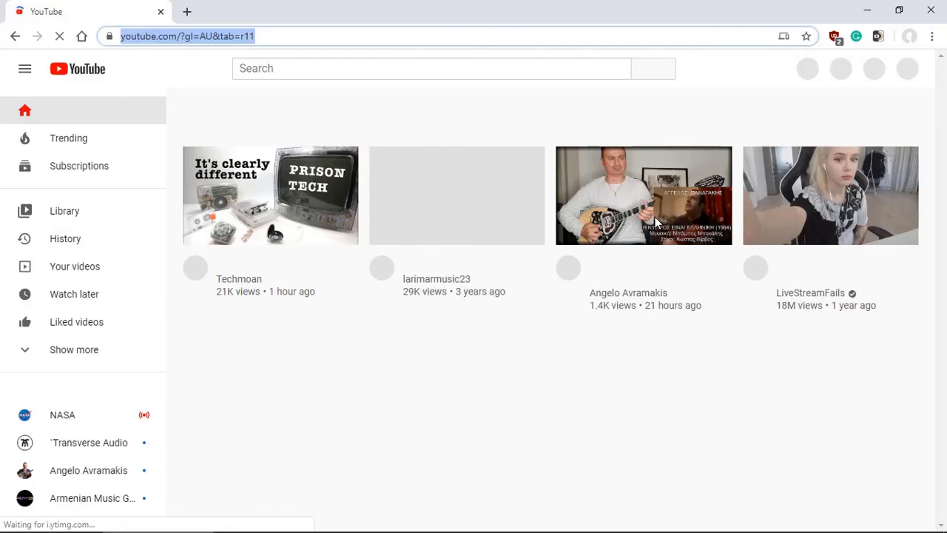
Scroll down through YouTube's recommended videos on the home page.
scroll("down", 3)
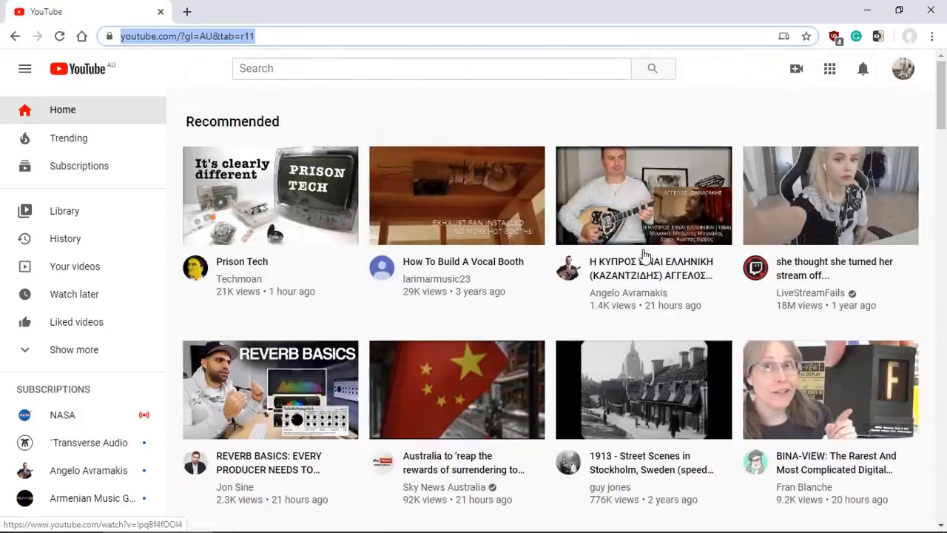
scroll("down", 3)
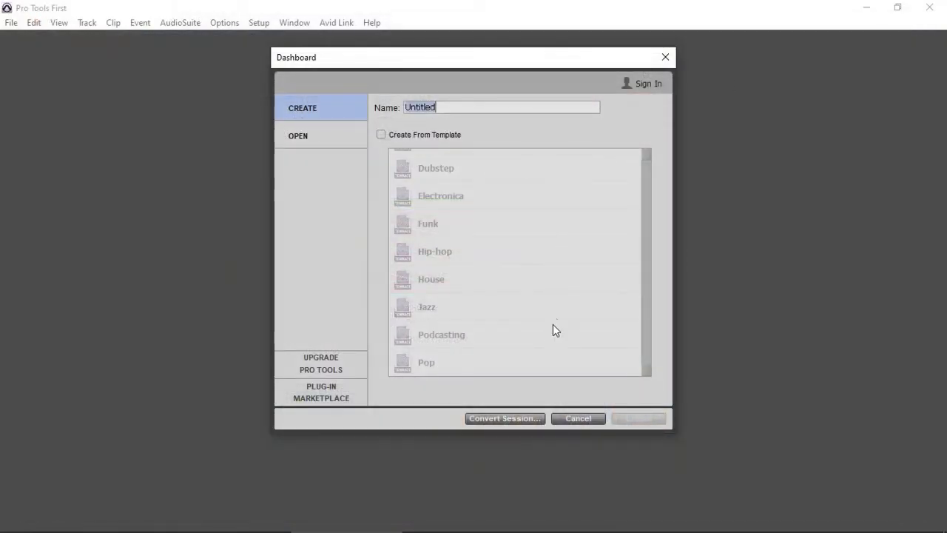
Cancel the Dashboard and show the File commands, where Open Recent is now unavailable.
left_click(577, 417)
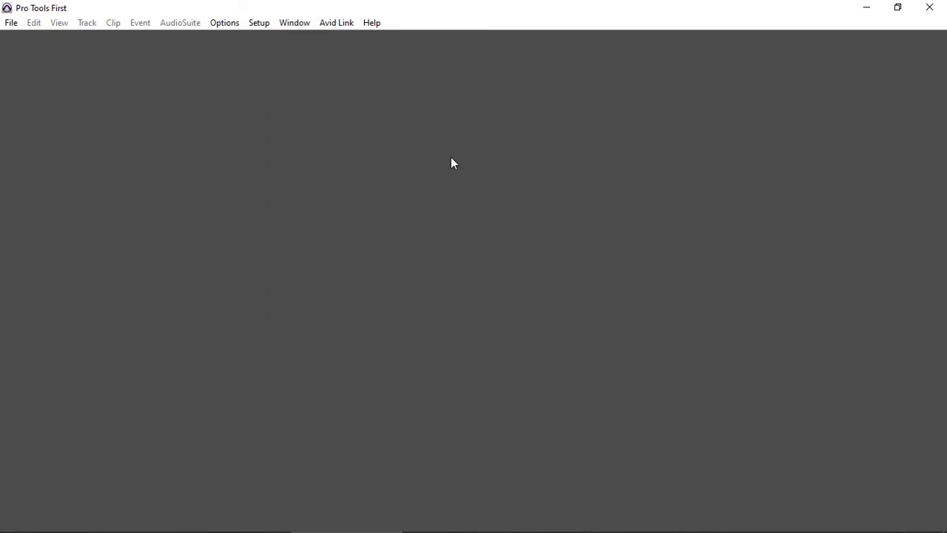
left_click(12, 22)
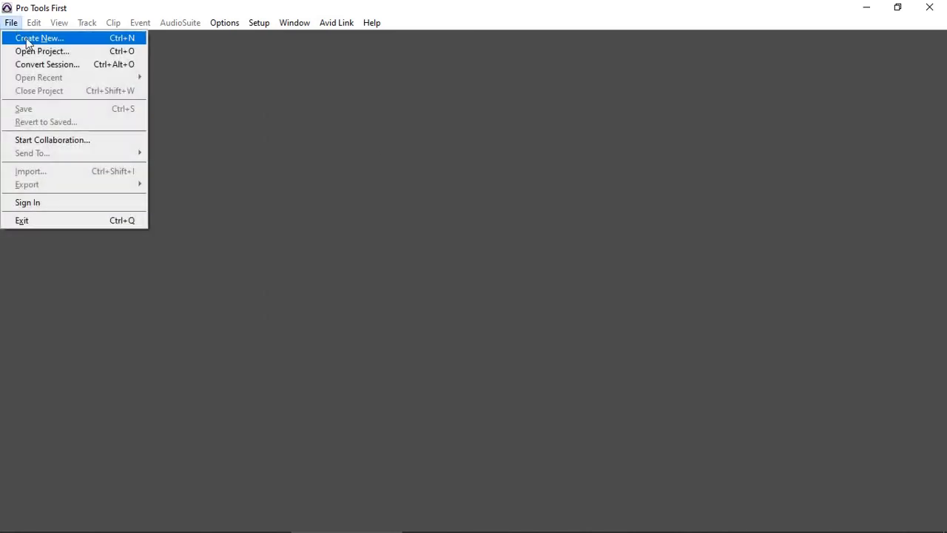
mouse_move(48, 65)
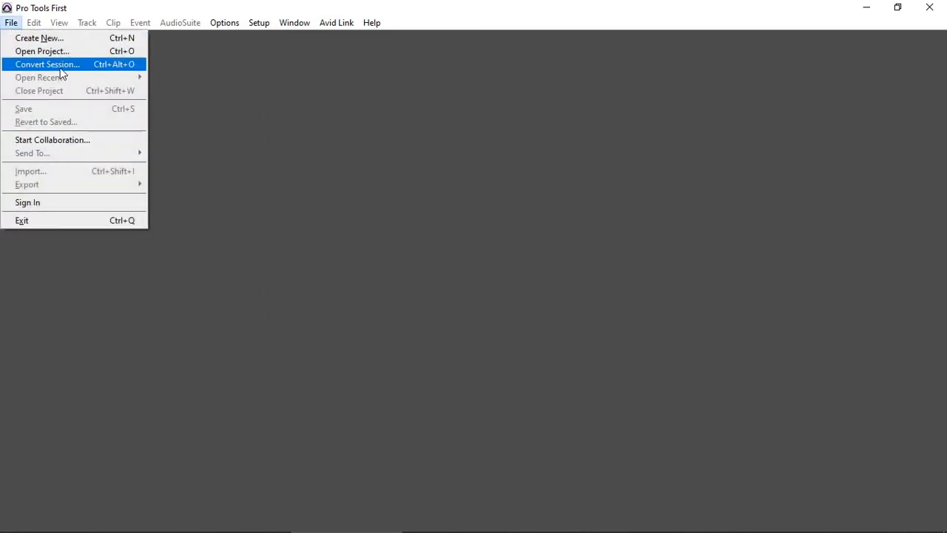